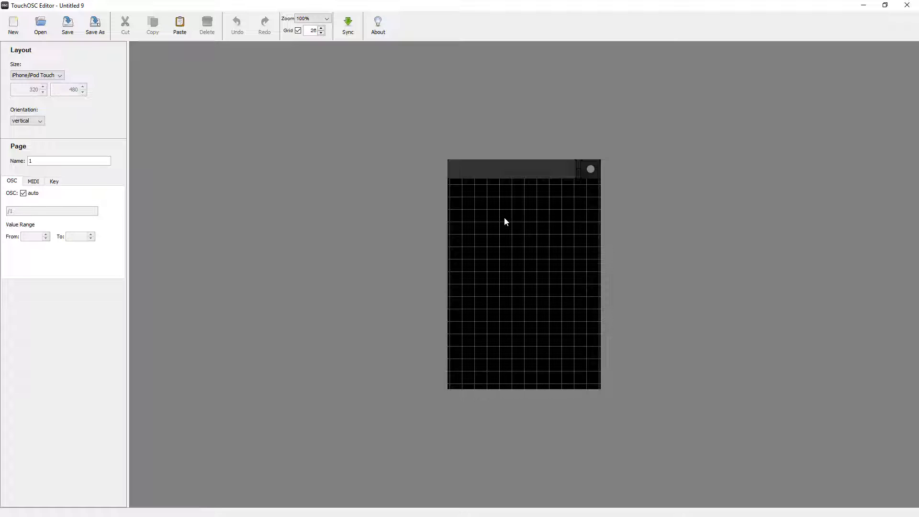
Add a horizontal fader (Fader H) from the Create menu on the empty page.
right_click(506, 221)
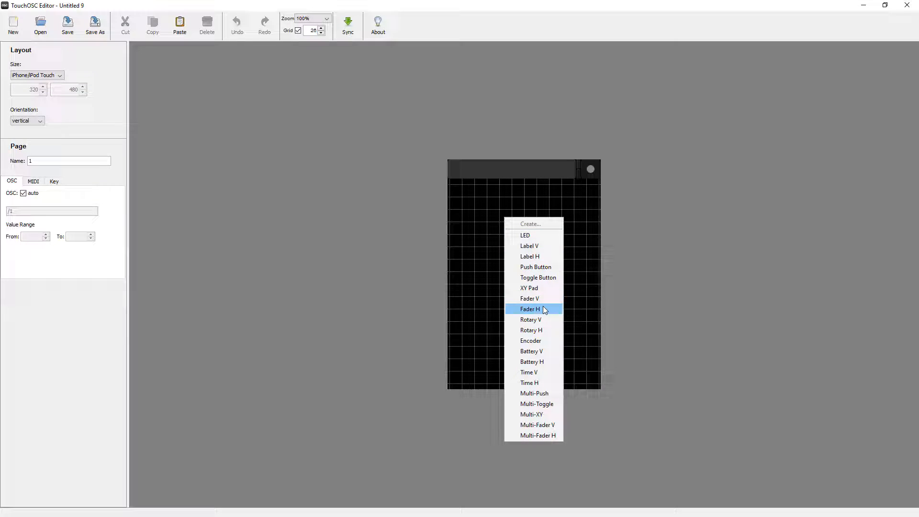
left_click(531, 308)
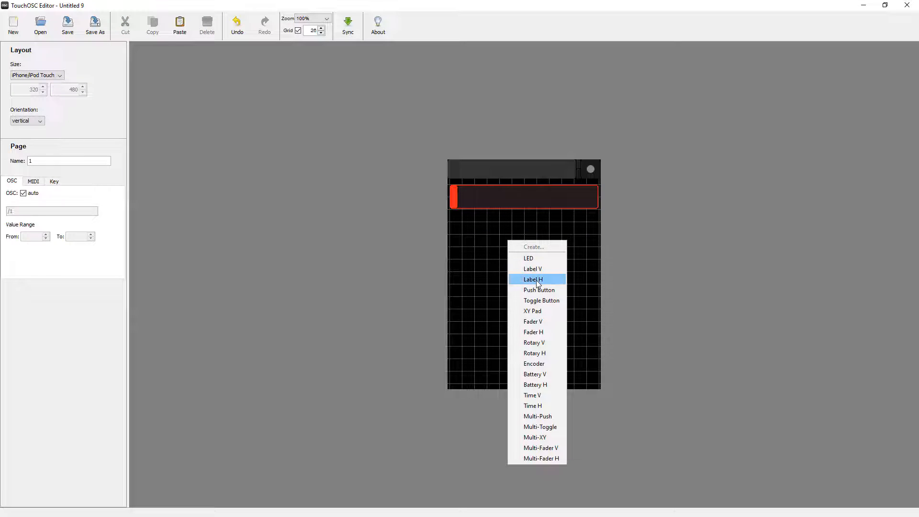
Add a horizontal label reading 'Round Level' over the fader, then switch to Channel Chimp.
left_click(534, 279)
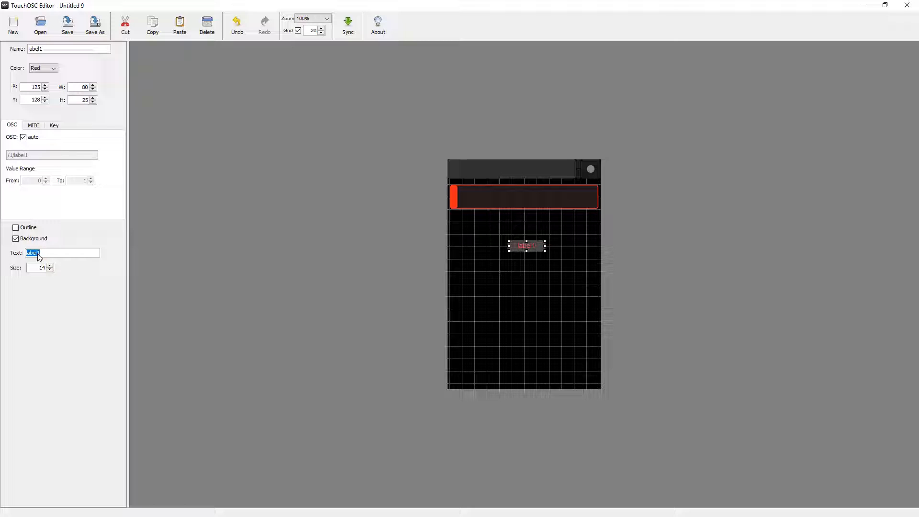
type("Round Level")
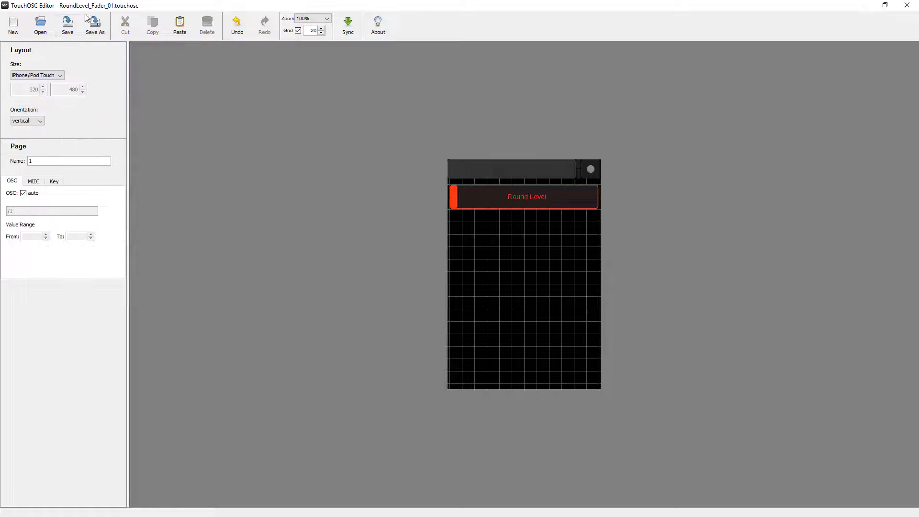
left_click(347, 24)
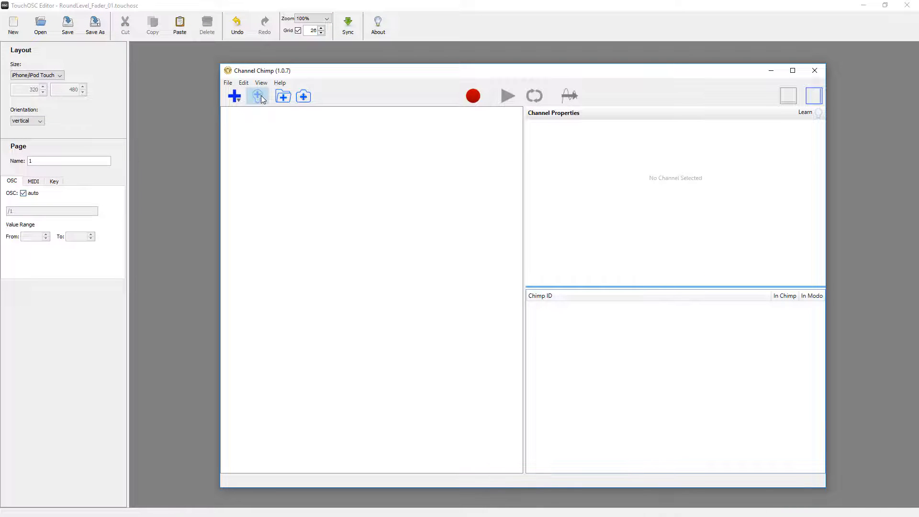
Add an OSC channel for /1/fader1 with output type Modo Command.
left_click(257, 96)
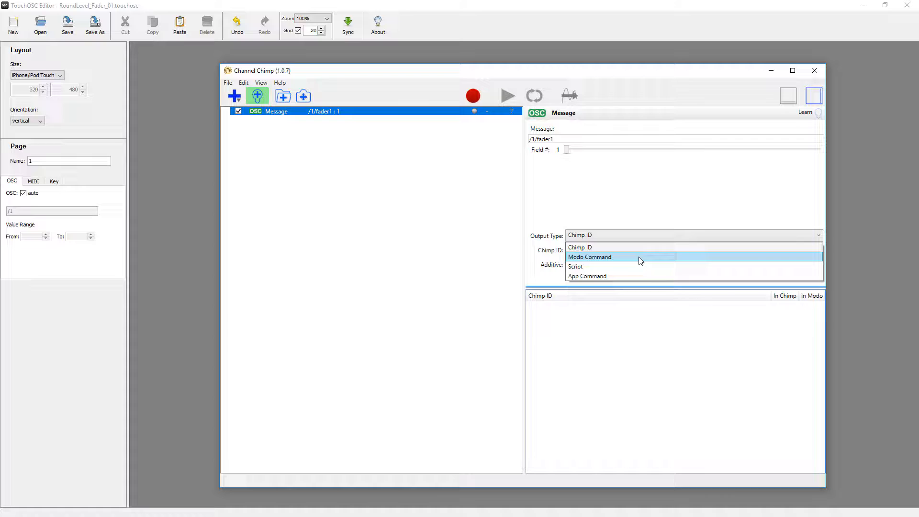
left_click(590, 256)
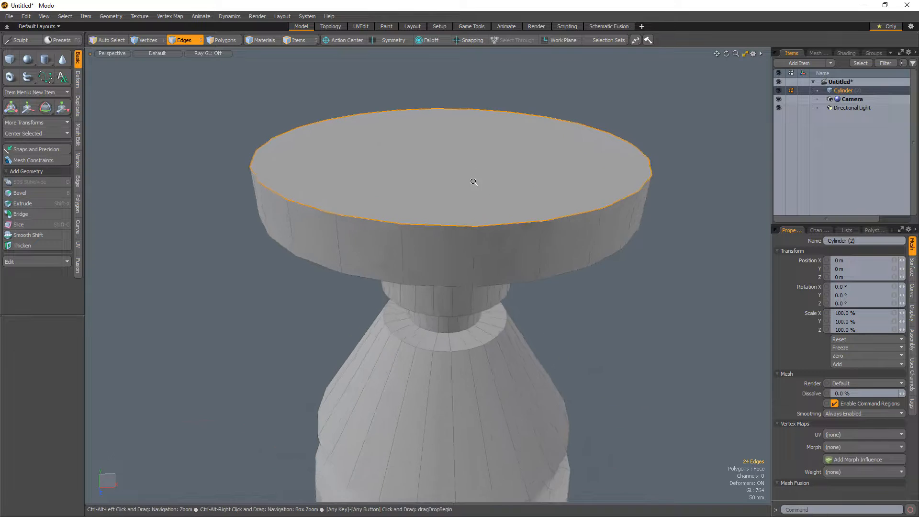
Activate Edge Bevel on the cylinder's selected top rim edge loop.
left_click(19, 192)
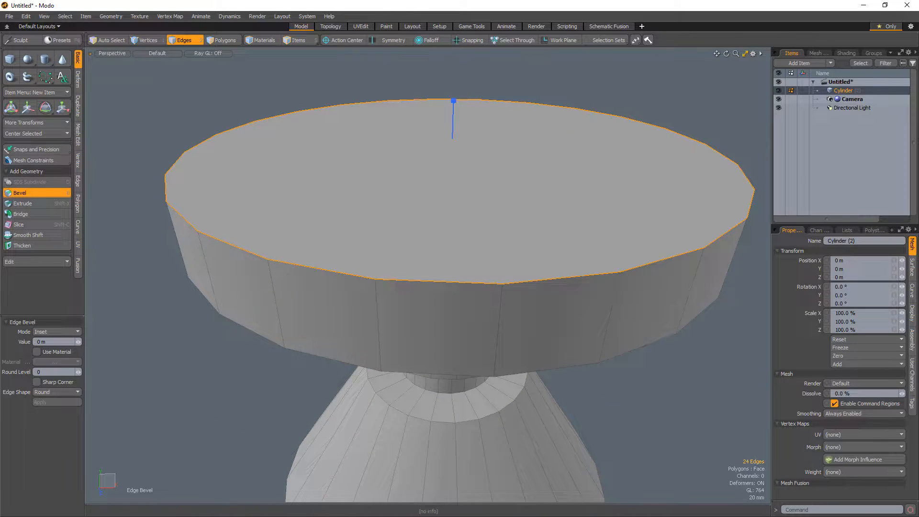